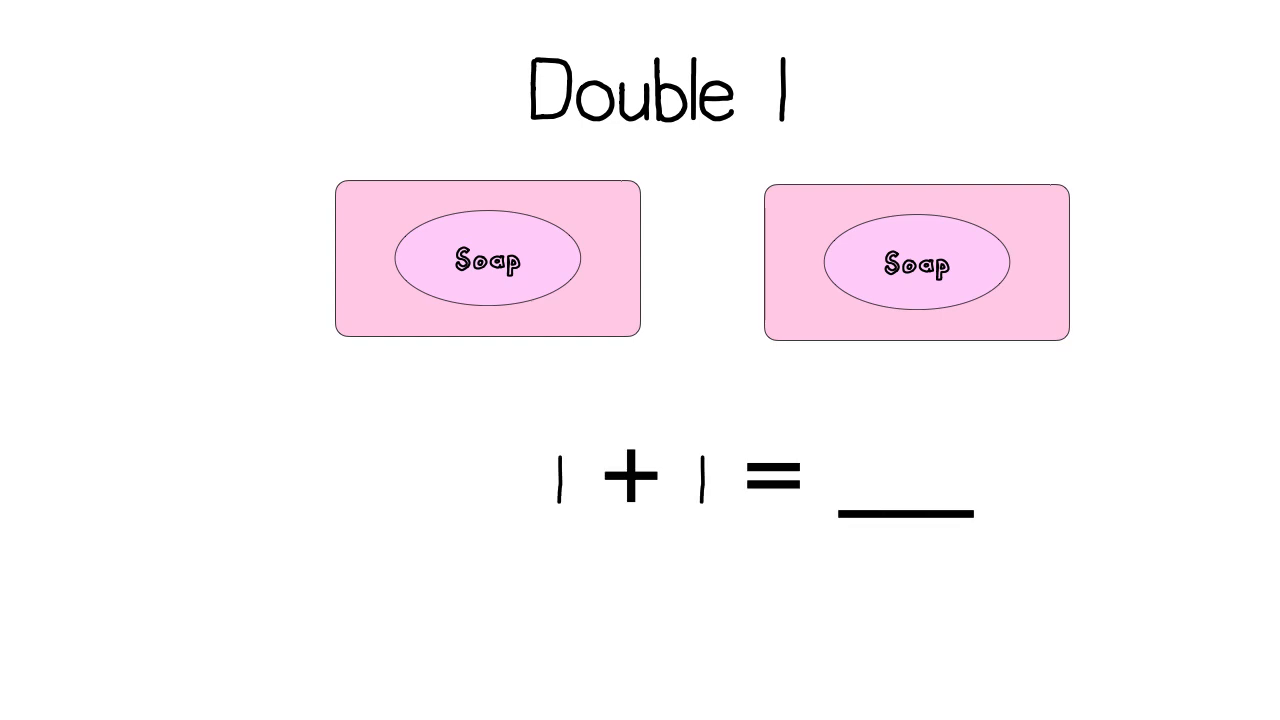
text(2)
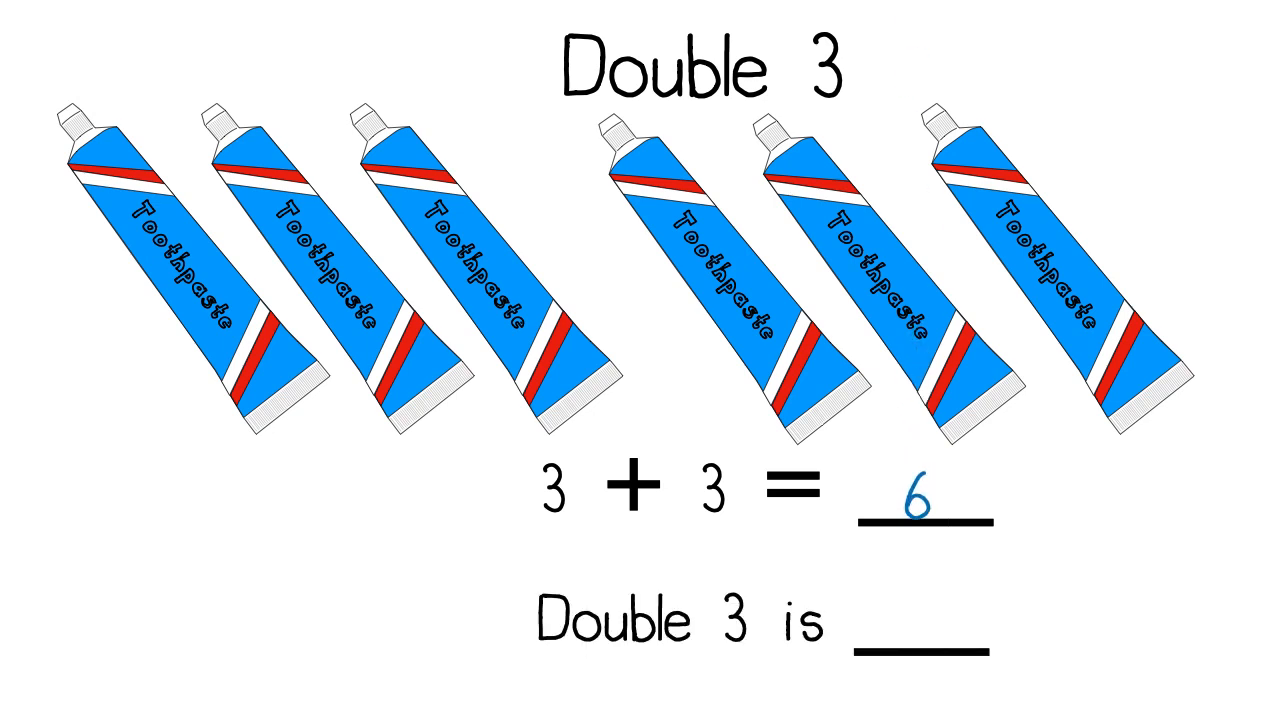
text(6)
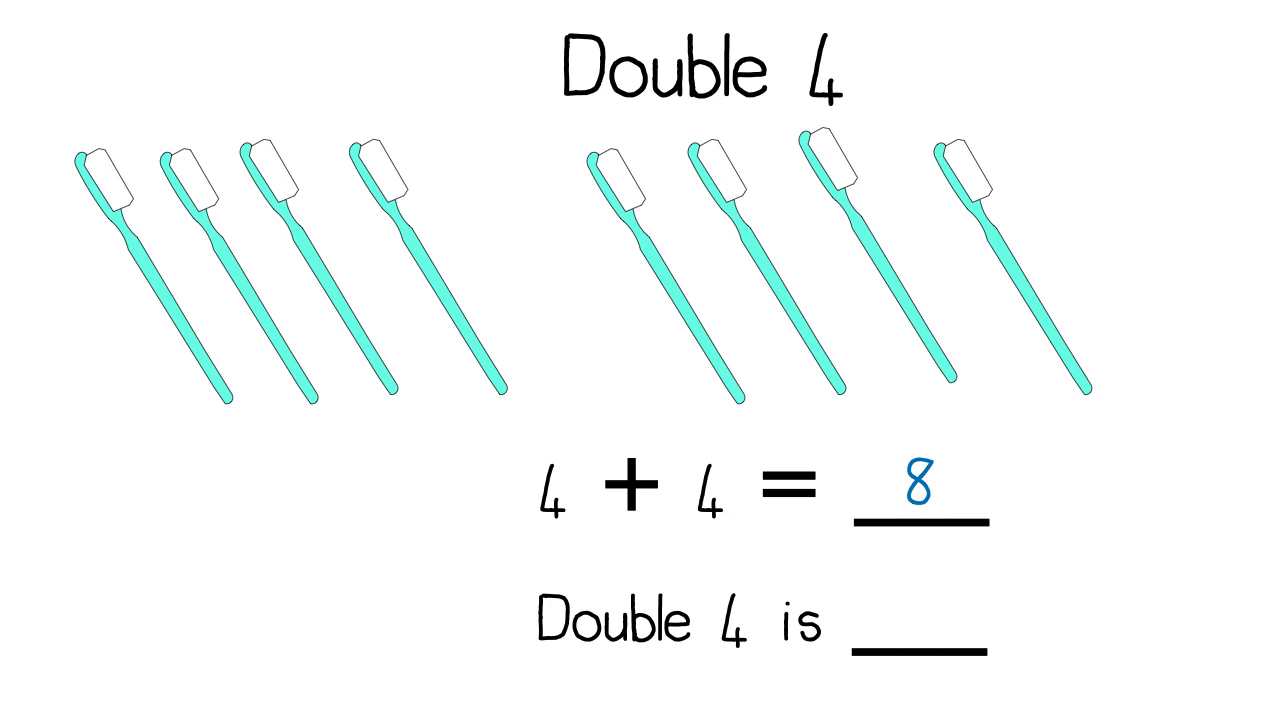
text(8)
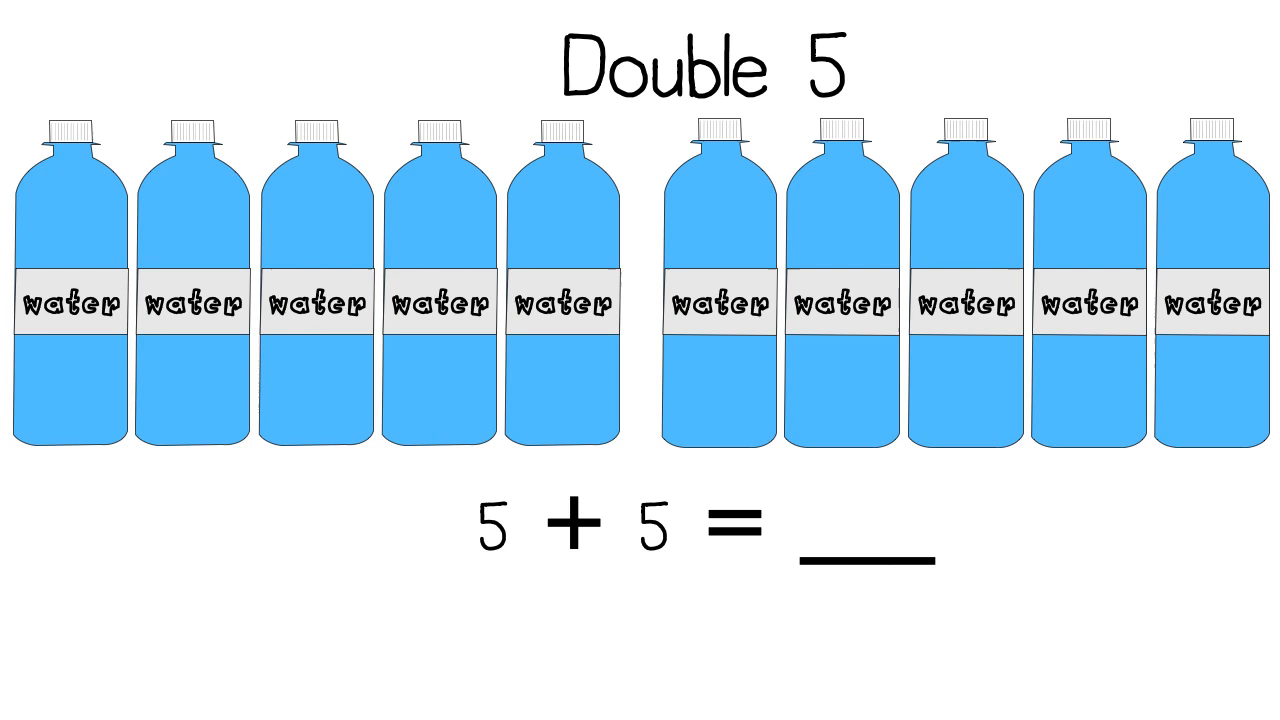
text(10)
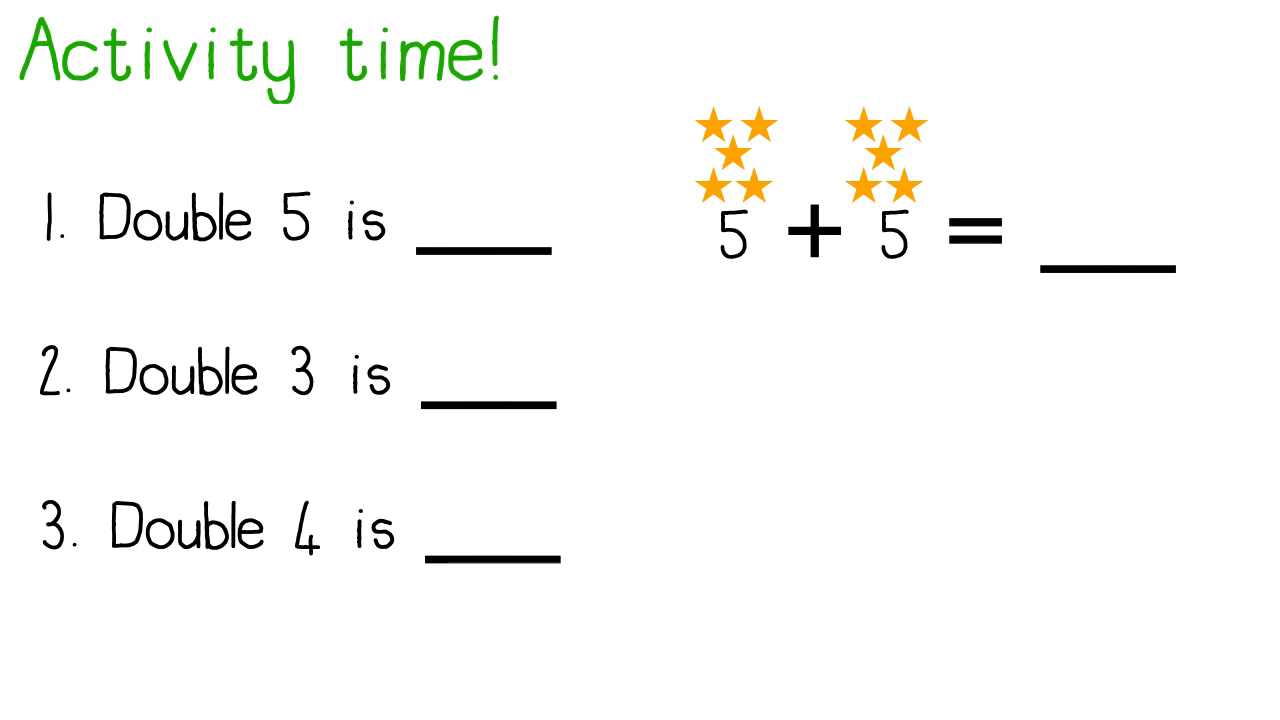
text(10)
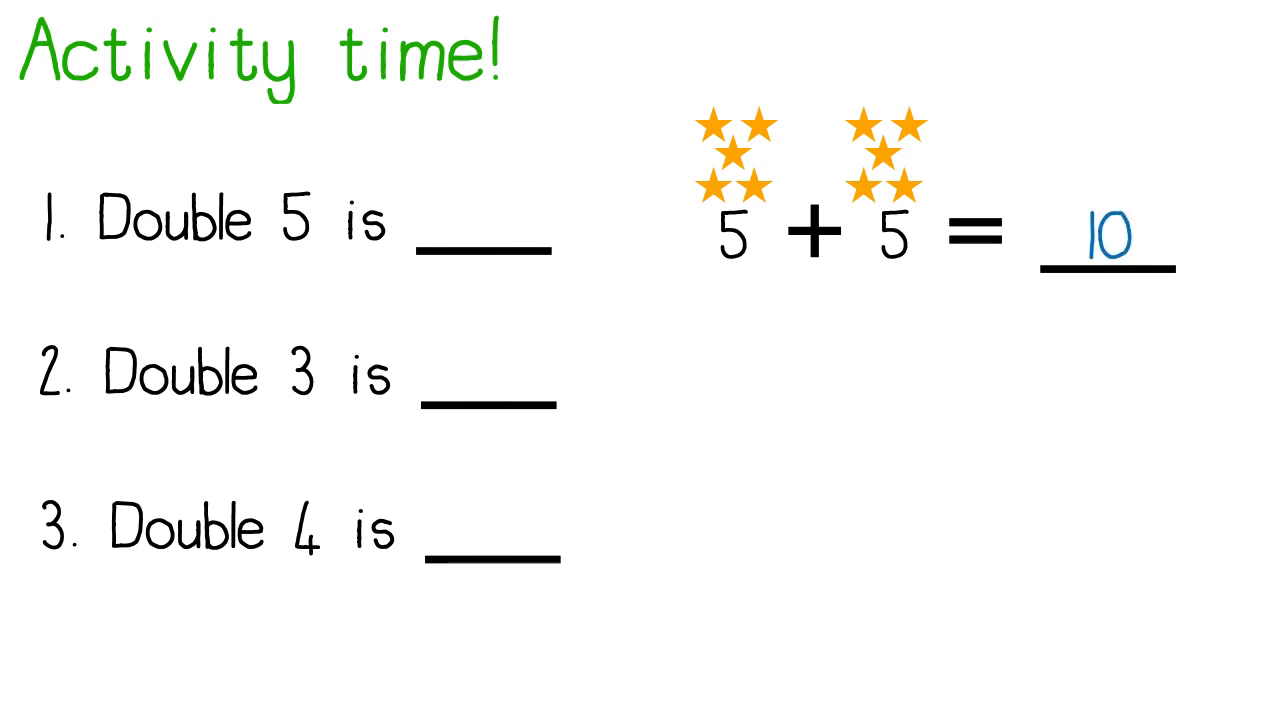